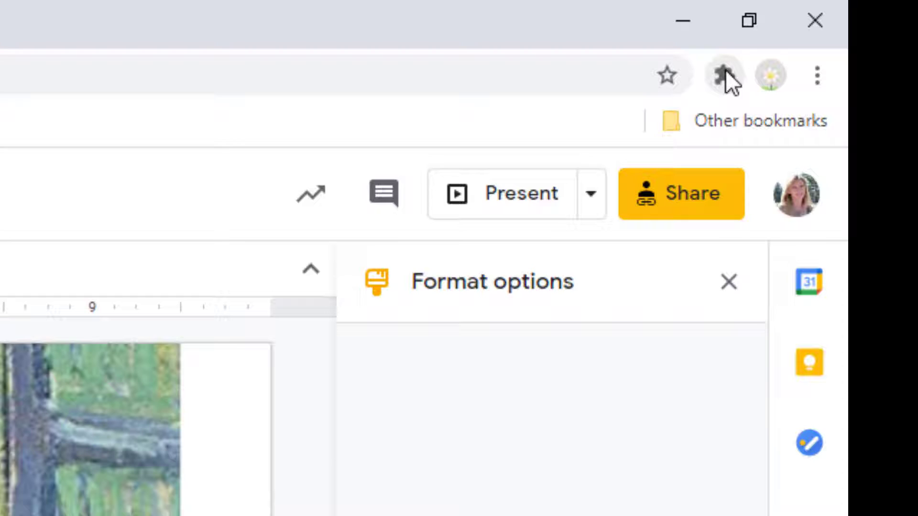
# Step: Open the browser extensions list to reach Screencastify's mic and webcam permissions page
pyautogui.click(722, 75)
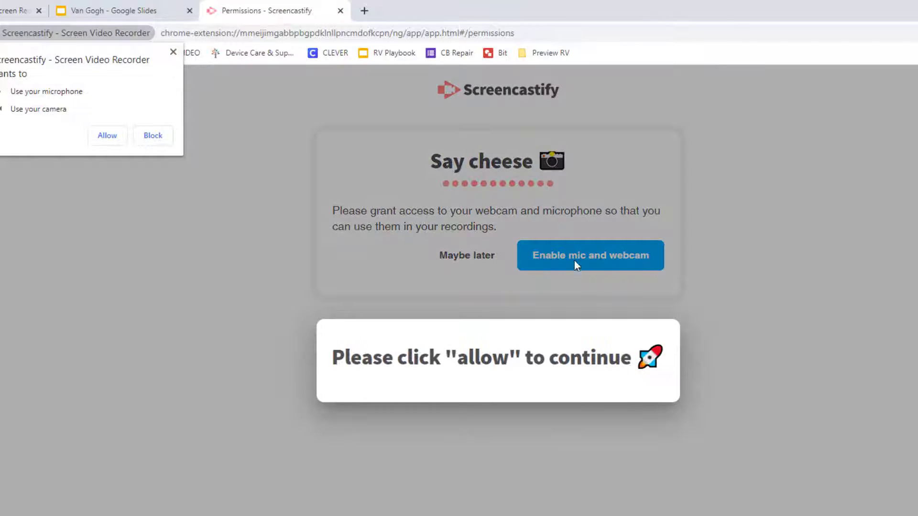
# Step: Allow mic and webcam, then start a Desktop recording with embedded webcam and system audio
pyautogui.click(107, 135)
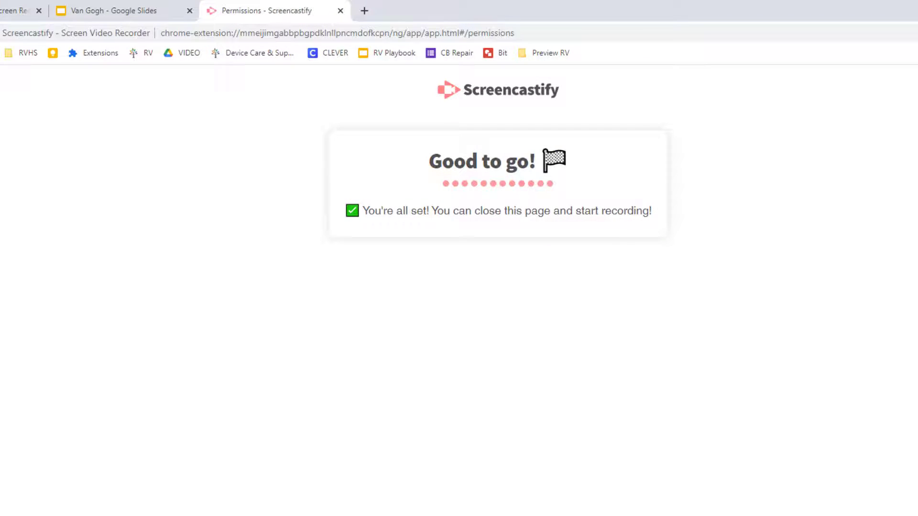
pyautogui.click(808, 65)
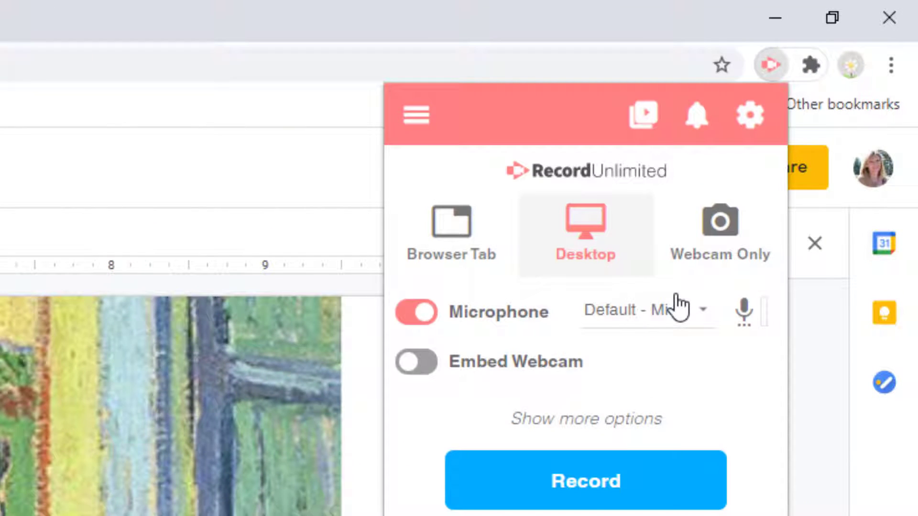
pyautogui.moveTo(676, 307)
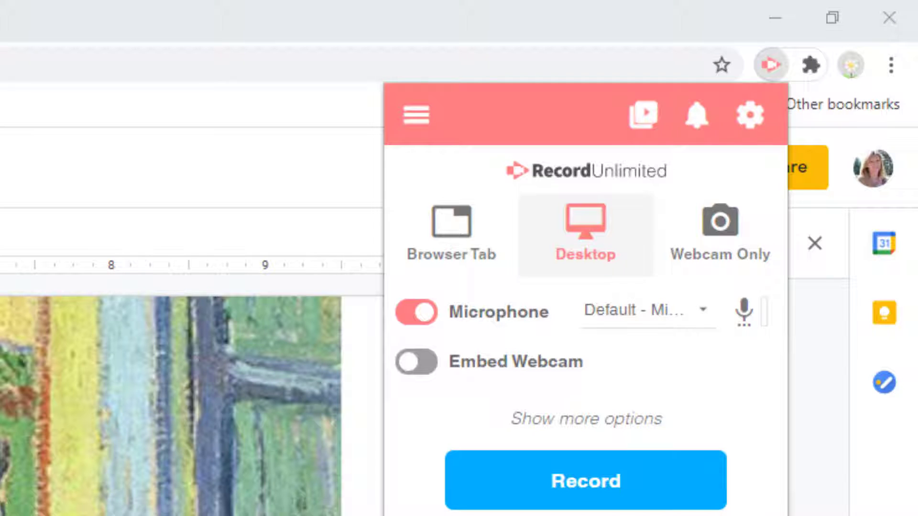
pyautogui.moveTo(453, 386)
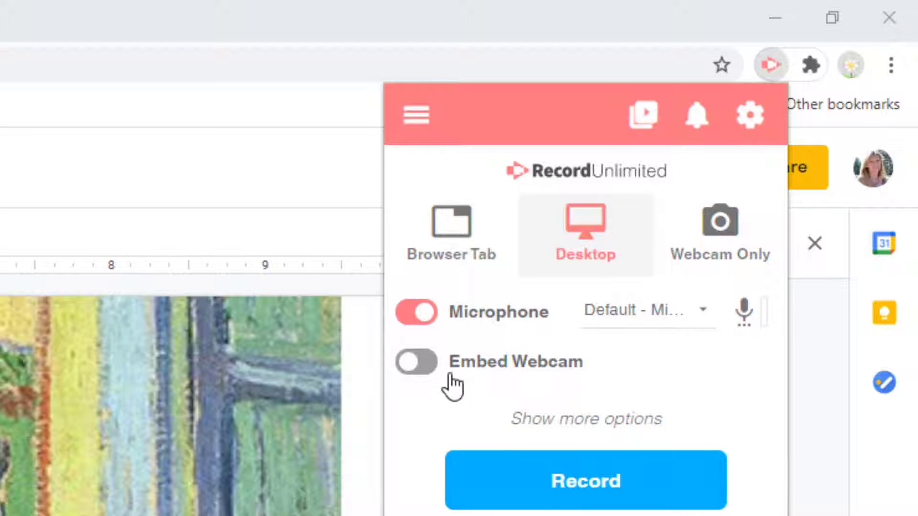
pyautogui.click(415, 362)
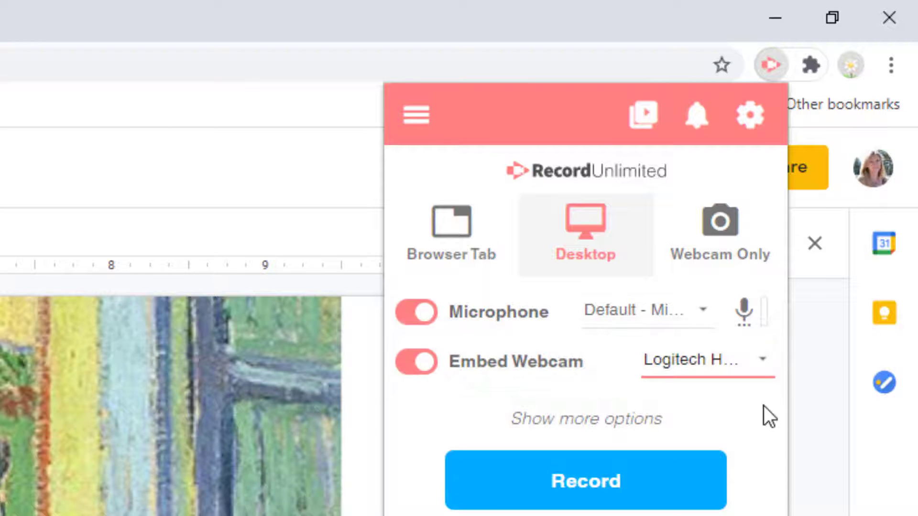
pyautogui.click(585, 418)
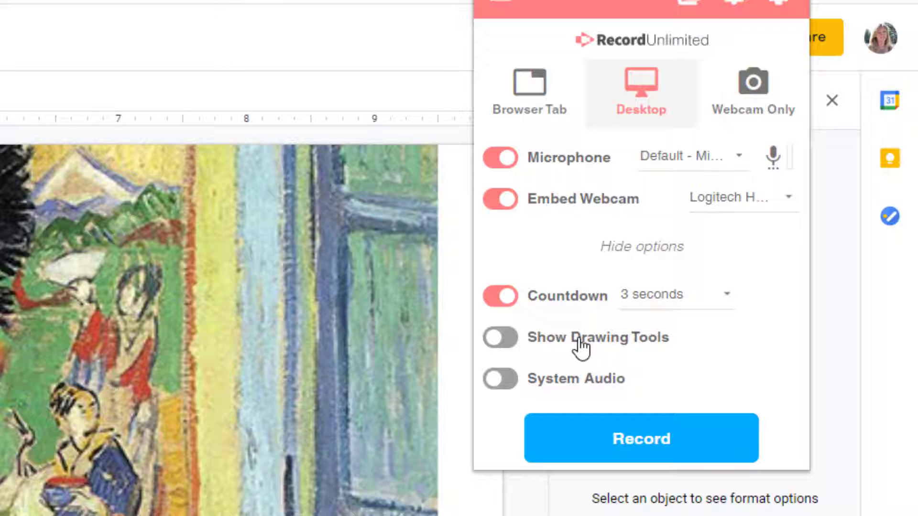
pyautogui.moveTo(506, 383)
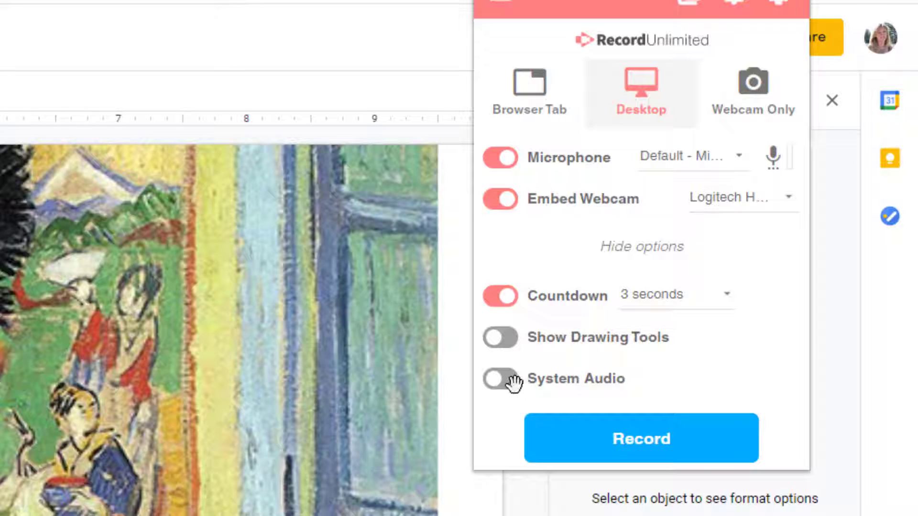
pyautogui.click(499, 379)
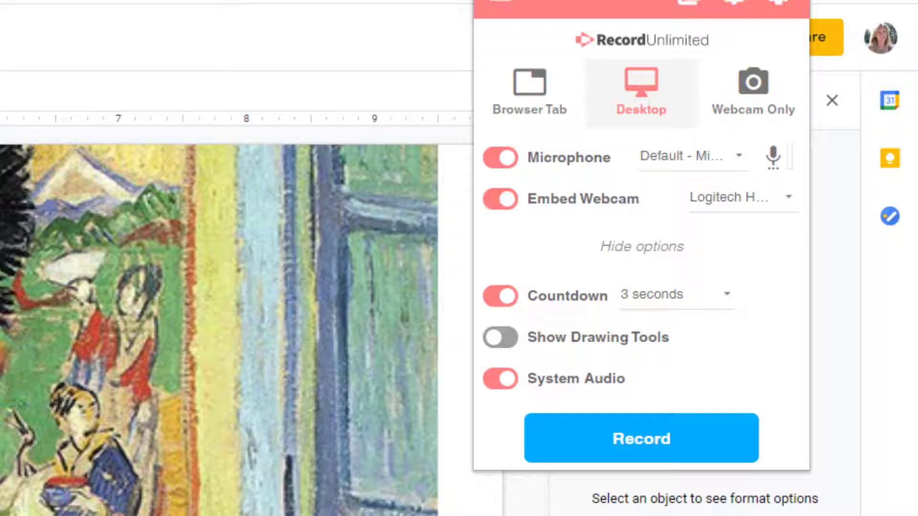
pyautogui.click(640, 438)
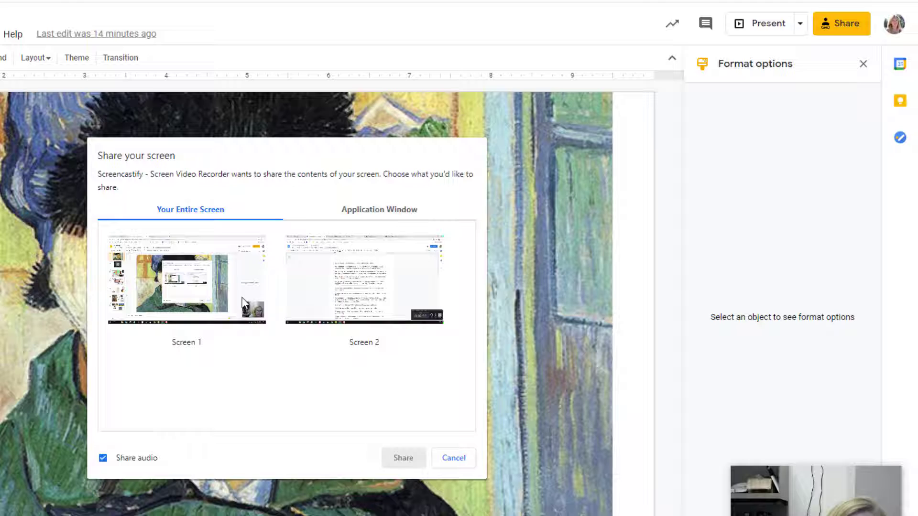
# Step: Share the entire Screen 1 to begin recording
pyautogui.click(186, 280)
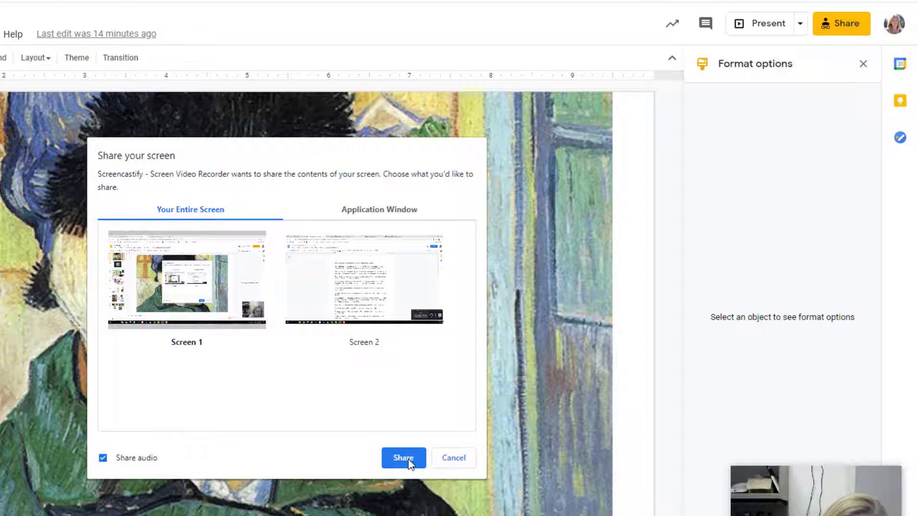
pyautogui.click(403, 457)
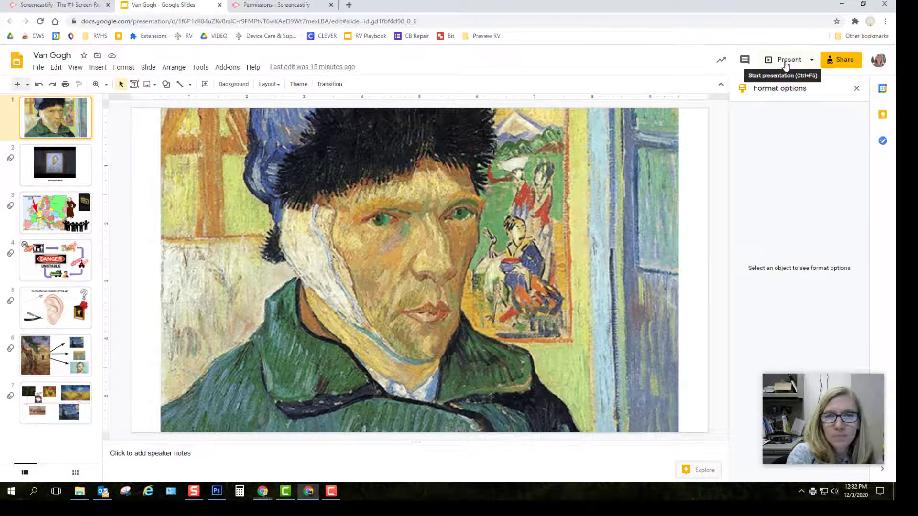
# Step: Present the Van Gogh deck, play the slide 2 Post-Impressionism video, exit, and open Screencastify
pyautogui.click(789, 59)
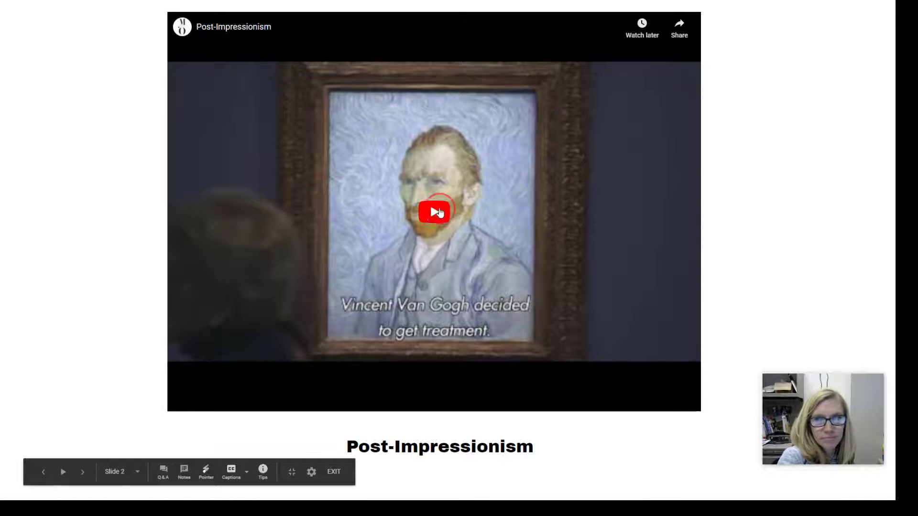
pyautogui.click(434, 211)
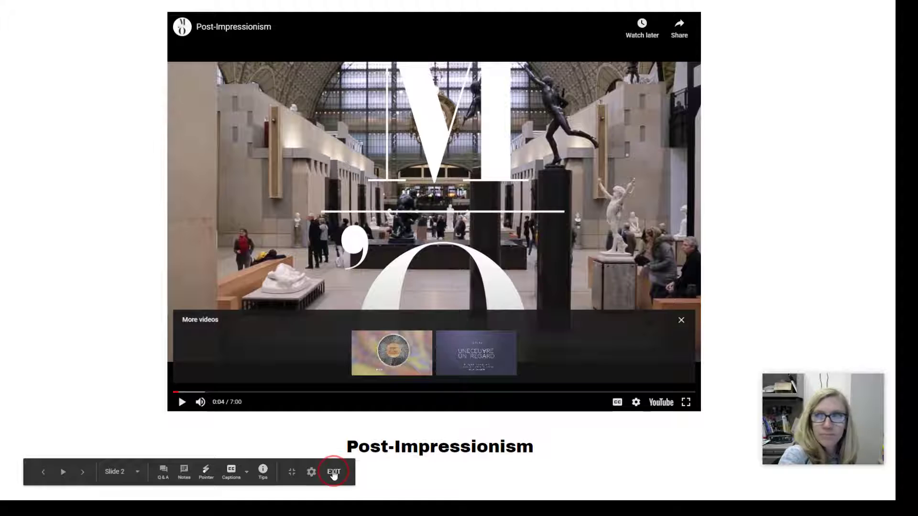
pyautogui.click(333, 471)
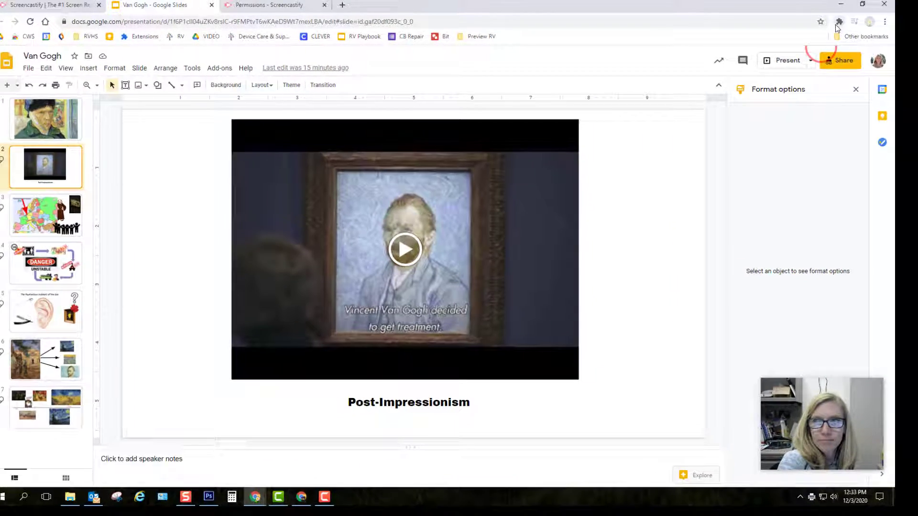
pyautogui.click(839, 22)
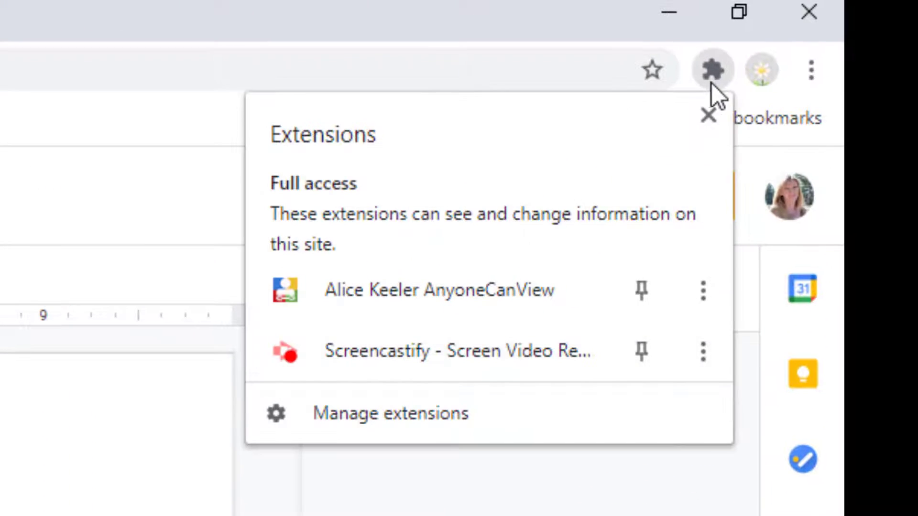
pyautogui.click(284, 352)
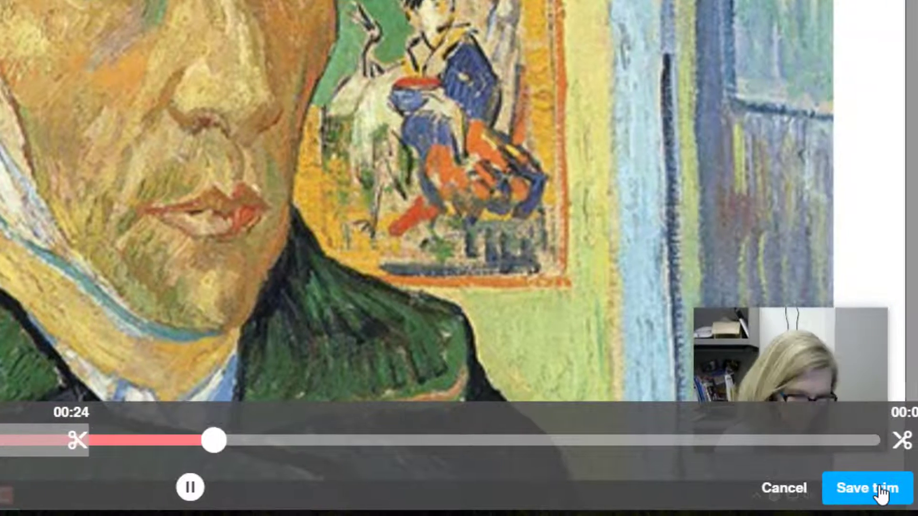
# Step: Set the recording's trim end point and save the trim
pyautogui.click(865, 488)
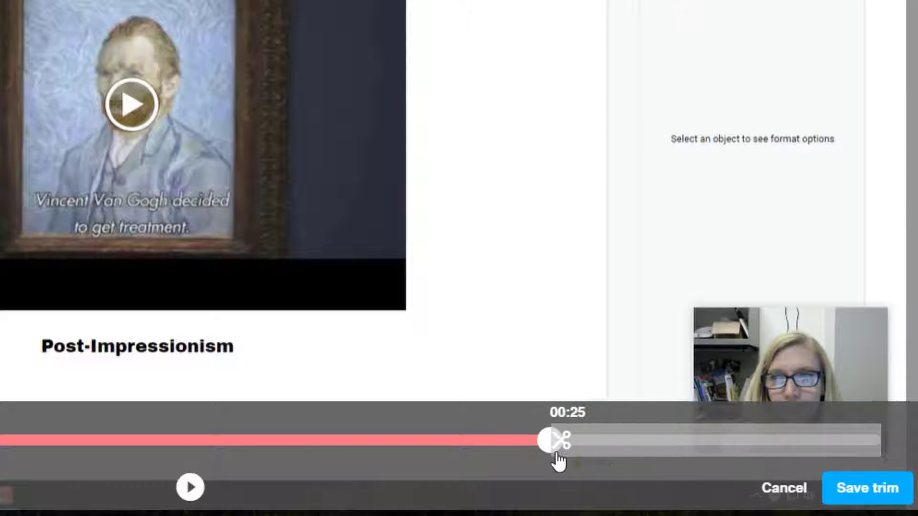
pyautogui.click(866, 488)
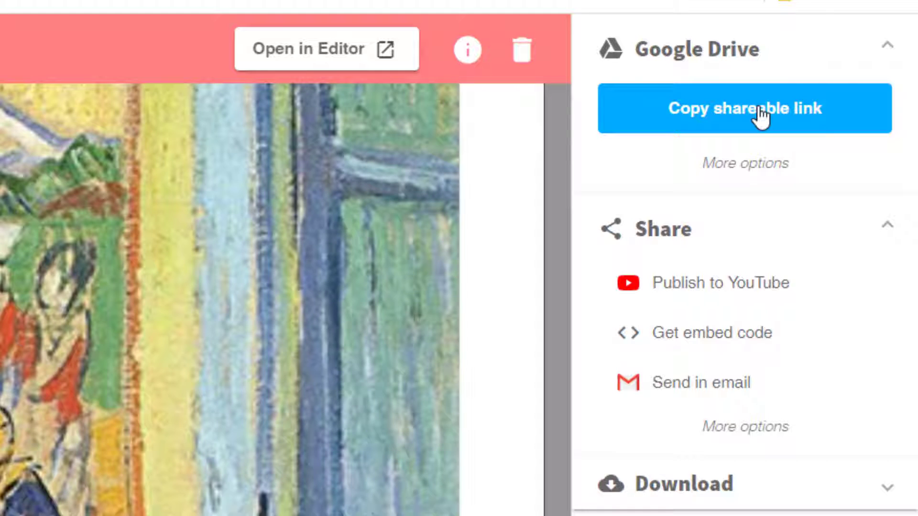
# Step: Set the Van Gogh Presentation link to Unlisted and copy the shareable link
pyautogui.click(744, 109)
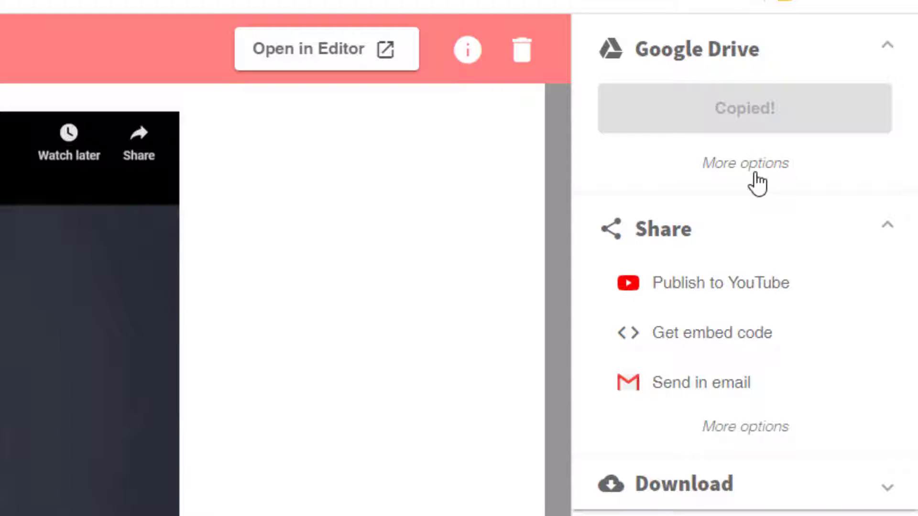
pyautogui.click(745, 164)
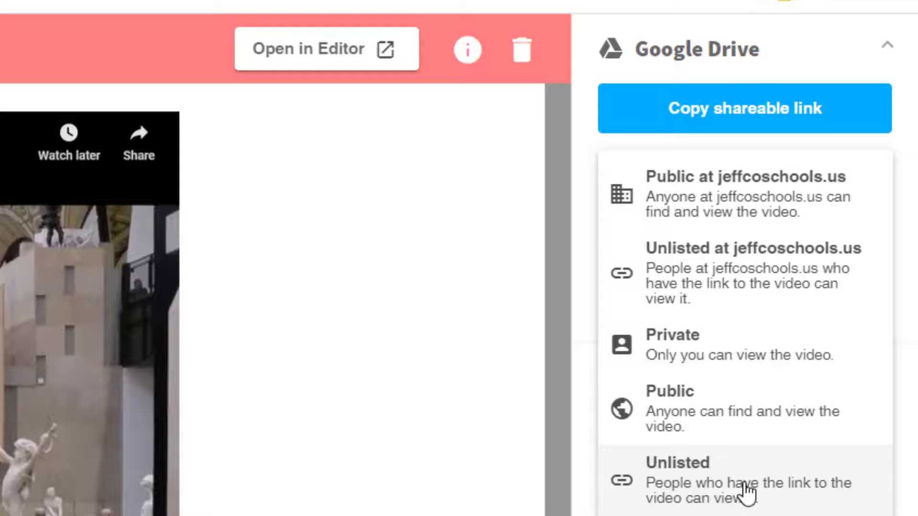
pyautogui.click(743, 480)
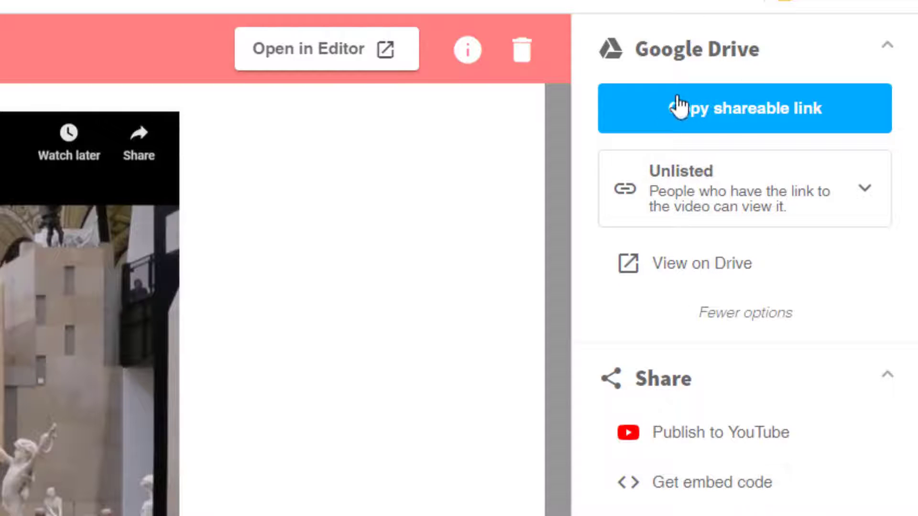
pyautogui.click(744, 107)
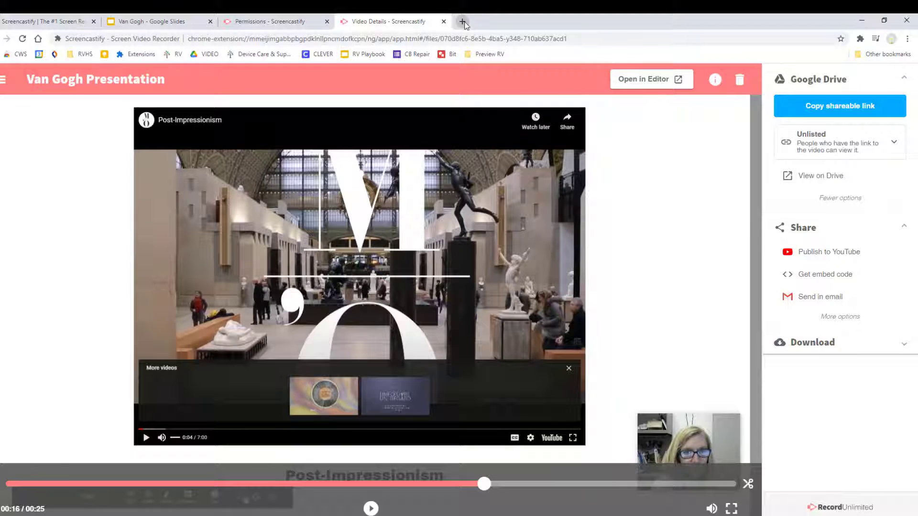
# Step: Preview Van Gogh Presentation.webm from Google Drive's Recent files and pause it
pyautogui.click(463, 21)
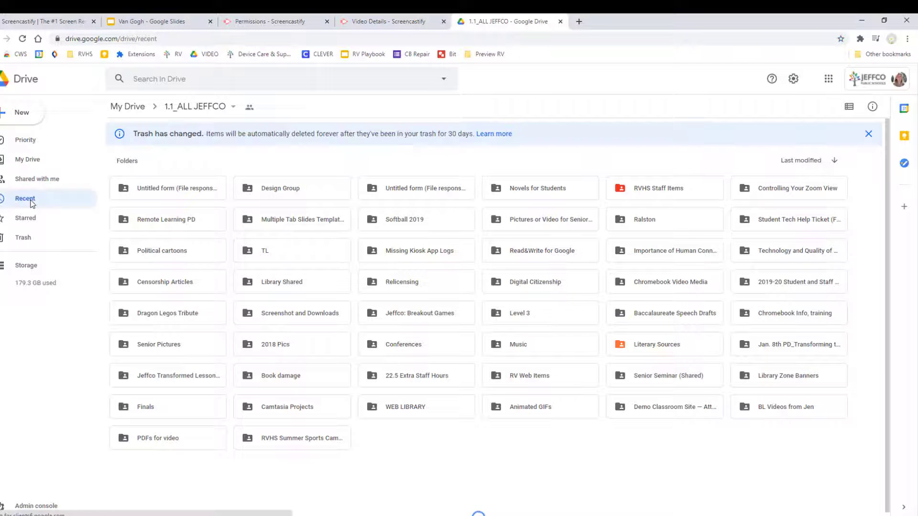
pyautogui.click(26, 198)
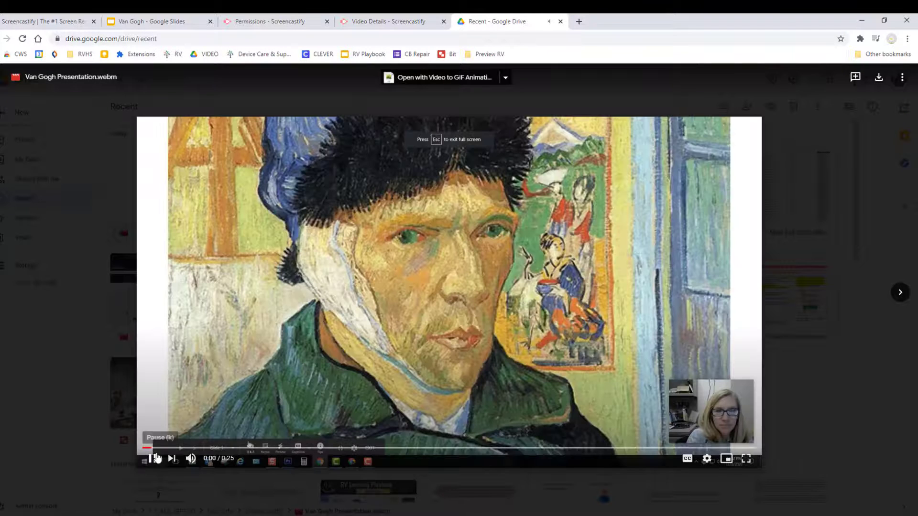
pyautogui.click(151, 459)
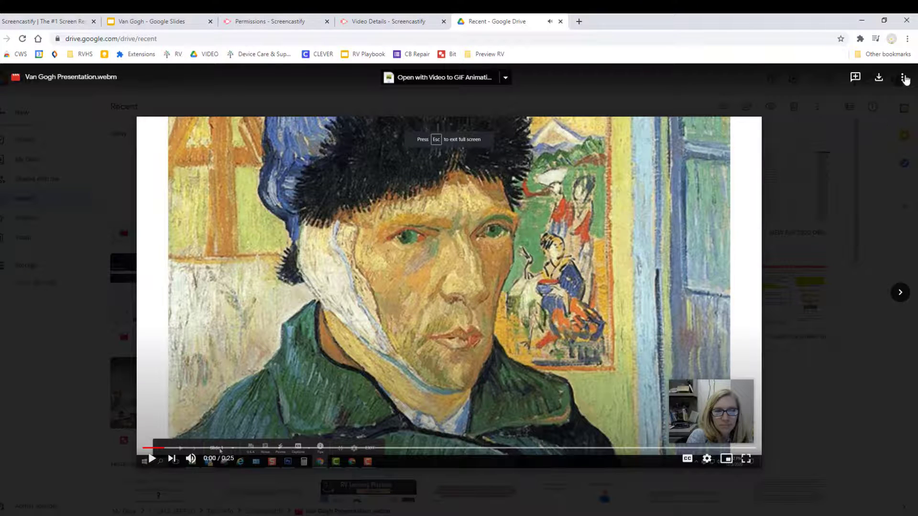
pyautogui.click(905, 77)
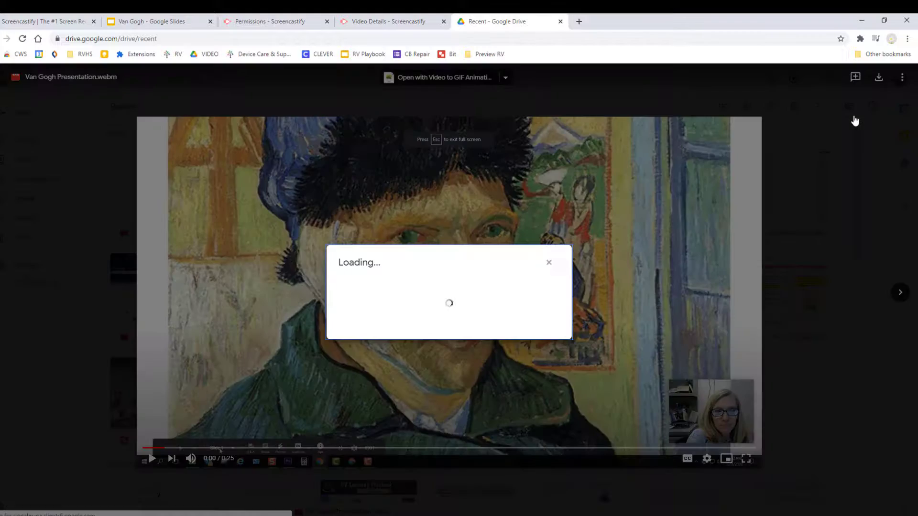